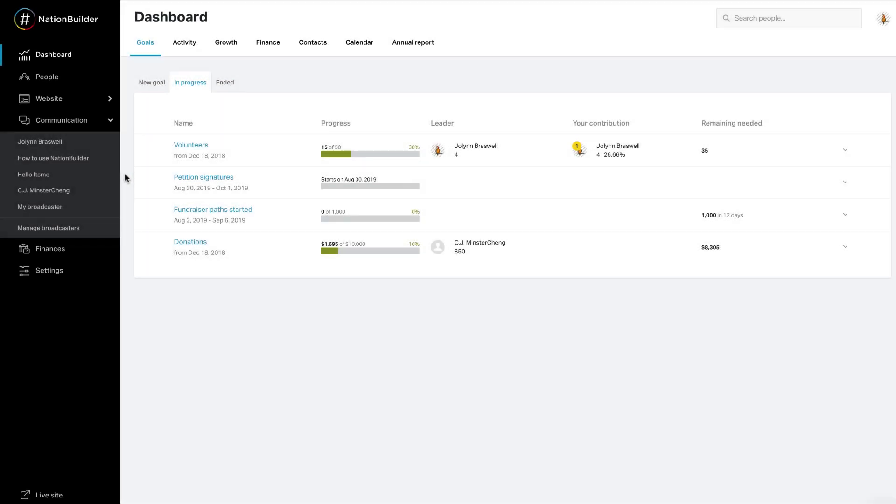
mouse_move(54, 158)
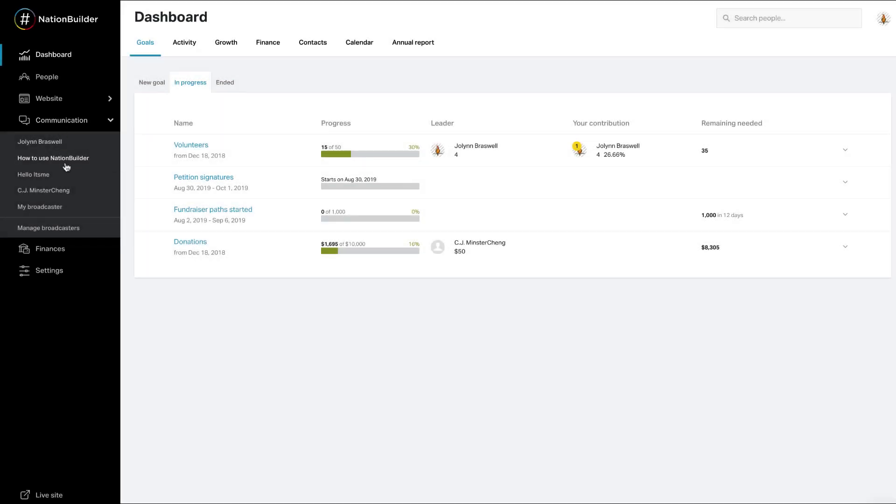
Open the Settings of the 'How to use NationBuilder' broadcaster
click(53, 158)
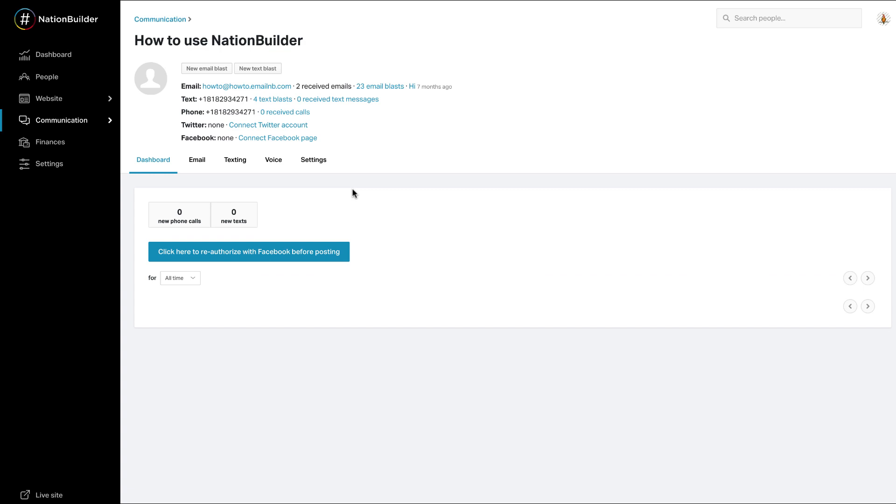
click(313, 159)
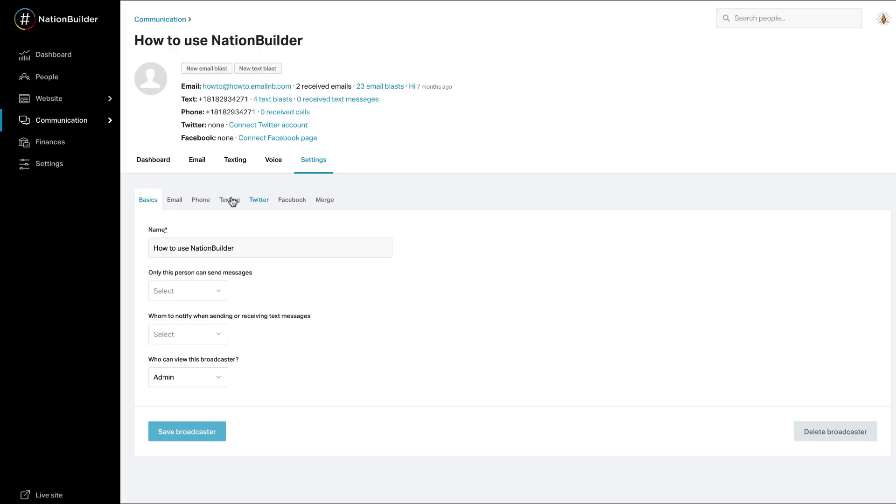
Review the Texting settings: ask for name, email, address, with zip precision
click(229, 200)
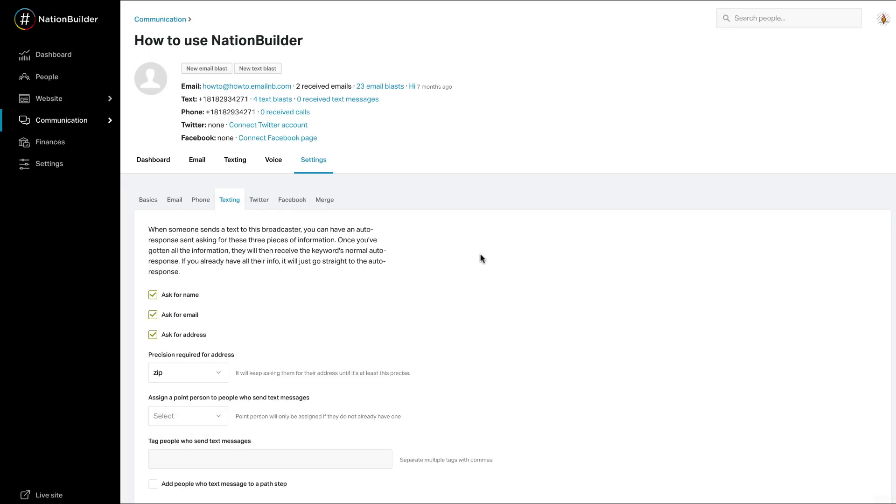
scroll(down, 3)
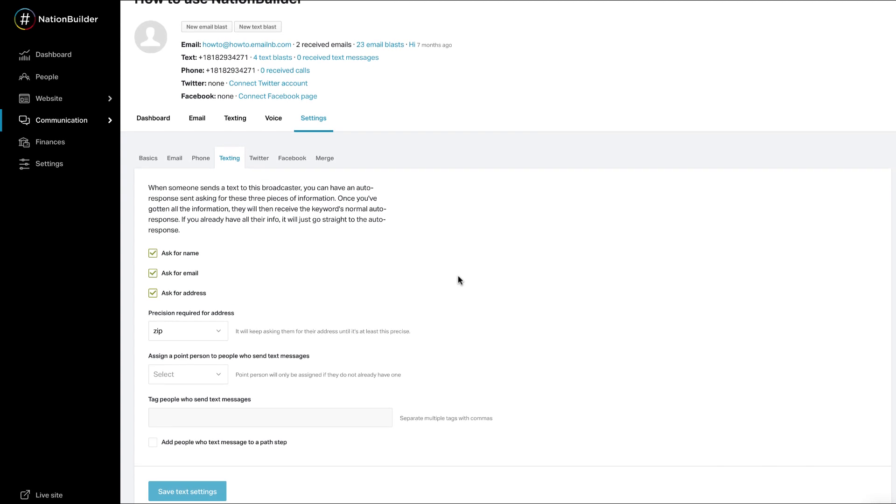
mouse_move(211, 276)
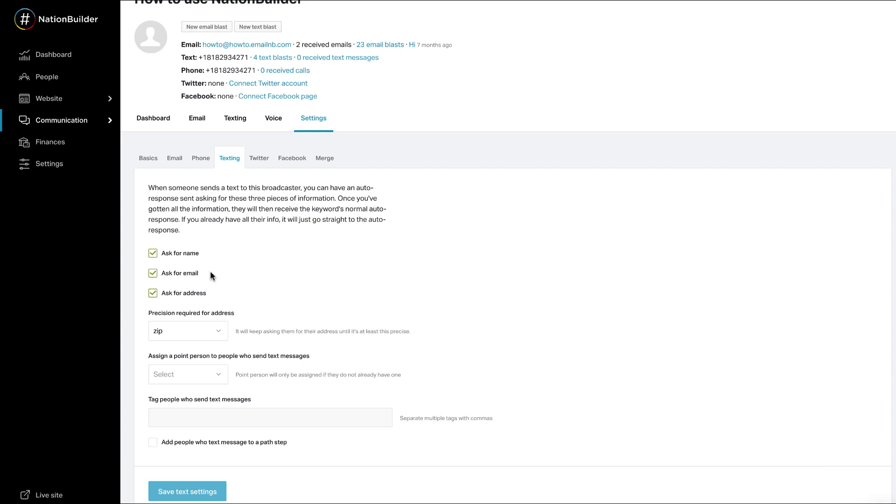
click(152, 293)
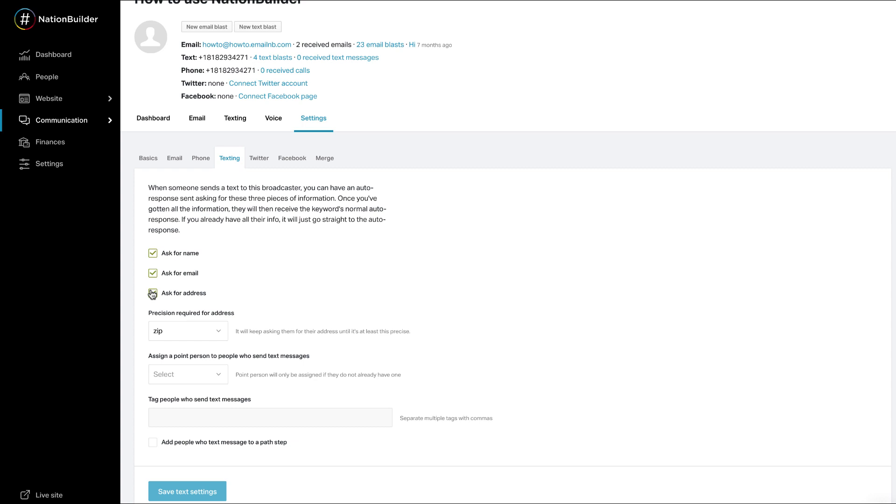
click(153, 293)
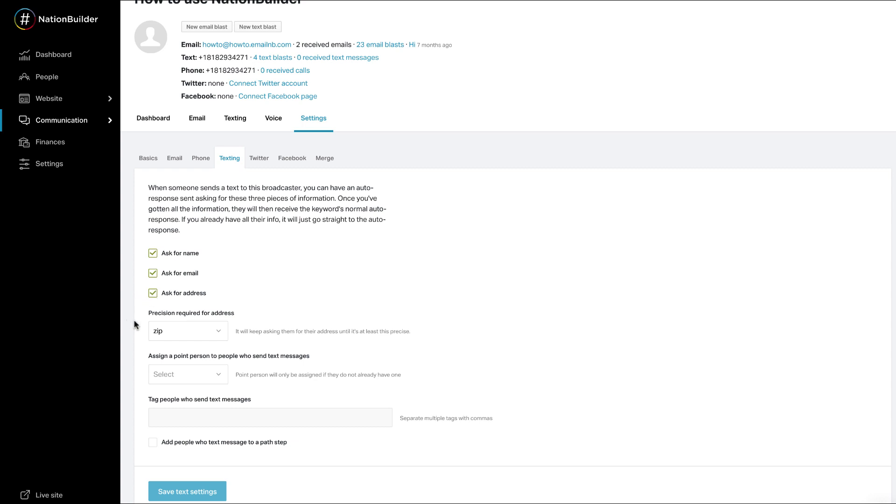
mouse_move(143, 311)
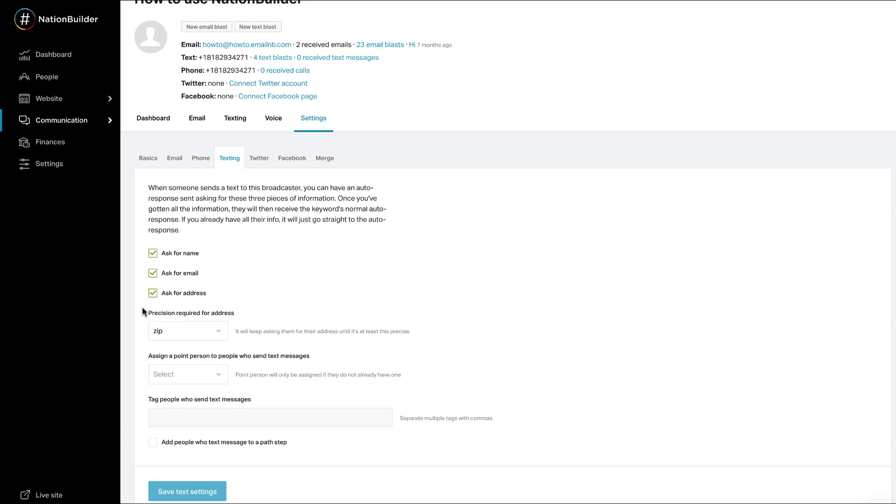
mouse_move(143, 292)
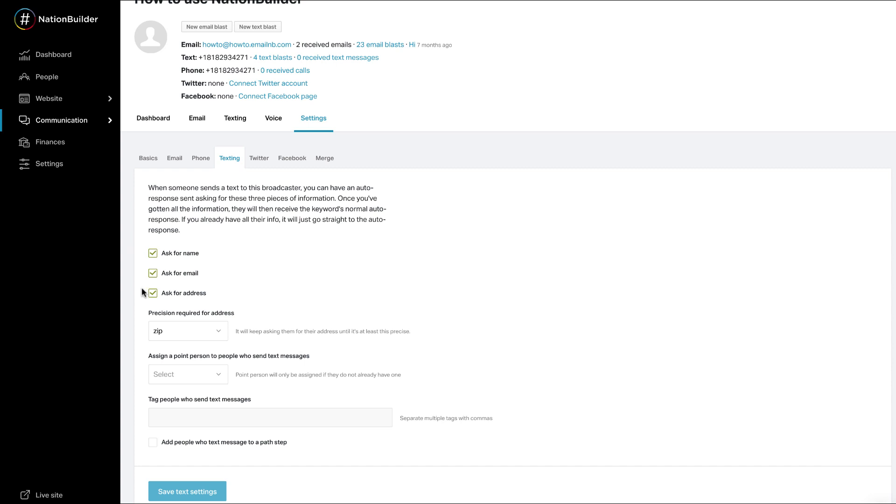
mouse_move(144, 297)
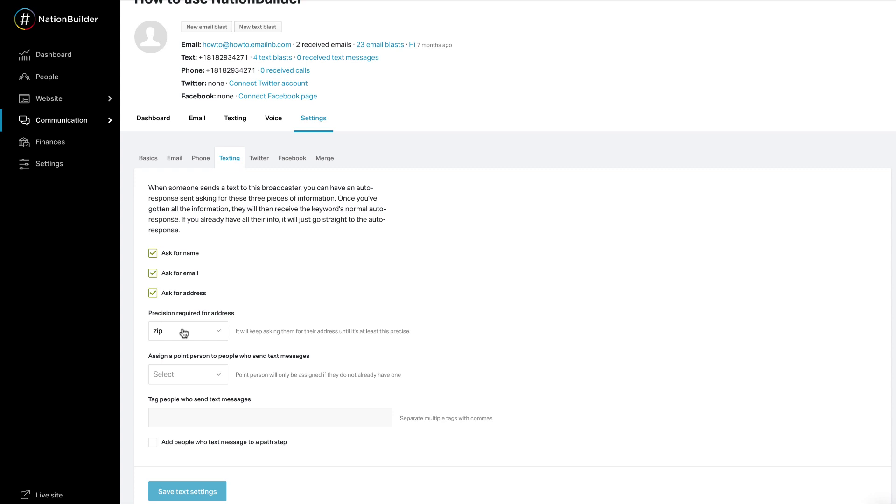
click(187, 331)
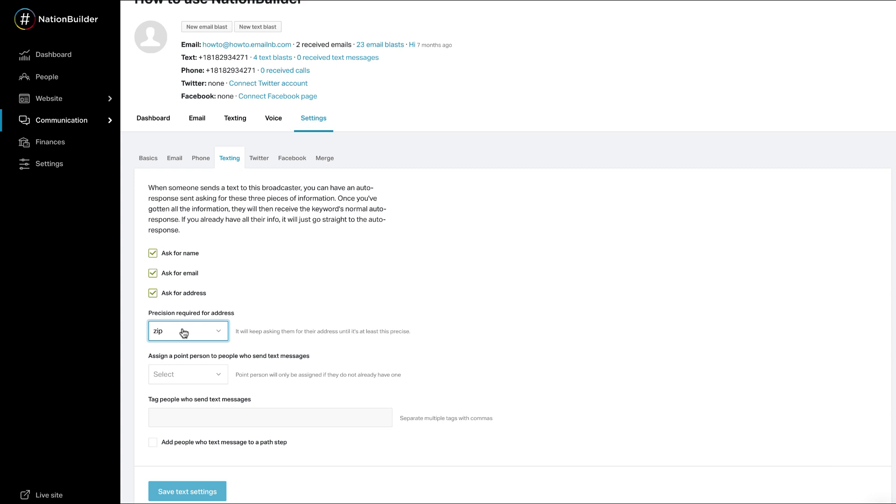
mouse_move(194, 334)
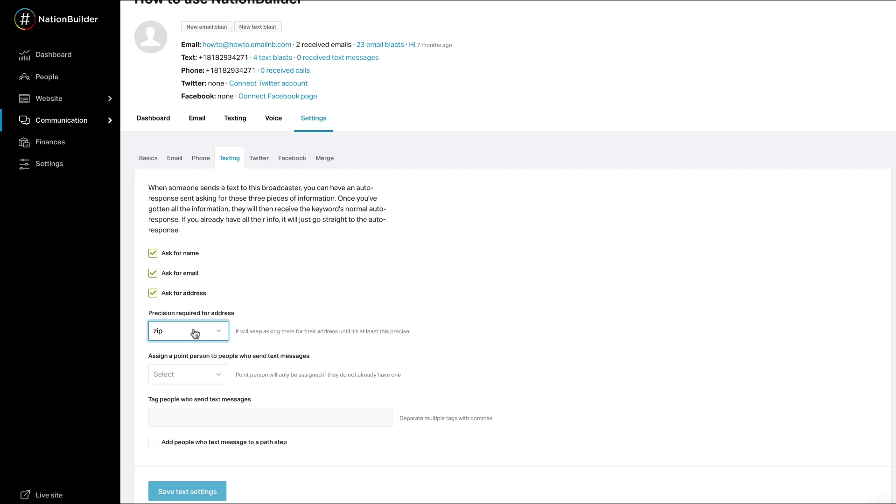
mouse_move(194, 341)
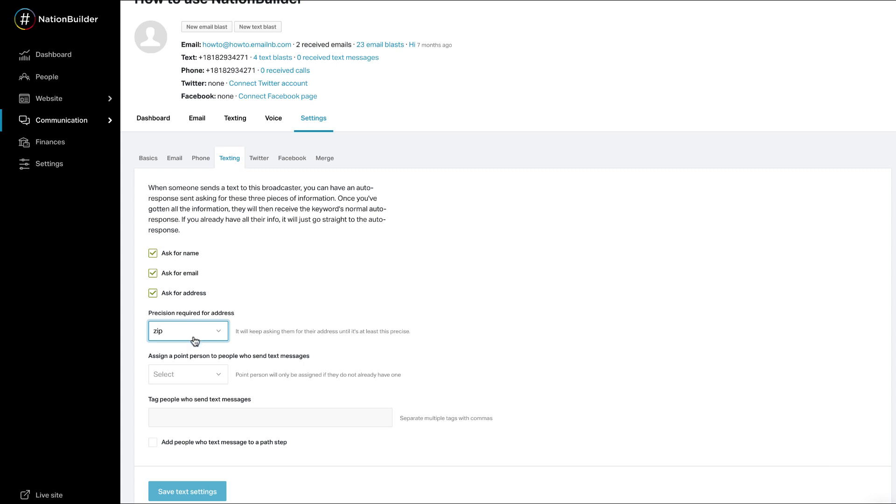
mouse_move(196, 349)
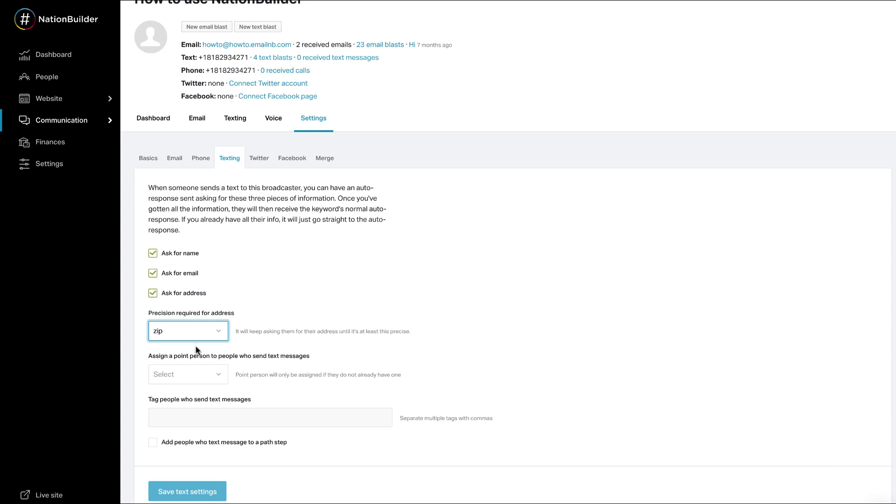
Make Jane Doe the texters' point person and enable adding texters to a path step
click(187, 374)
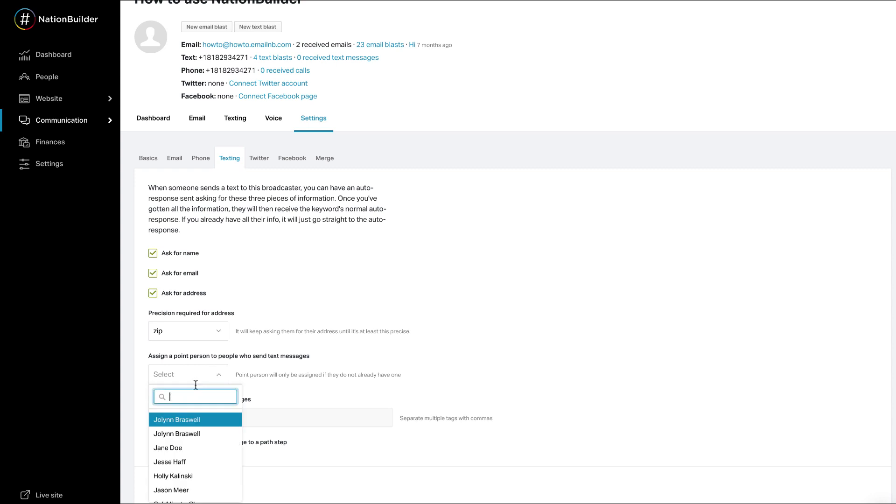
click(168, 447)
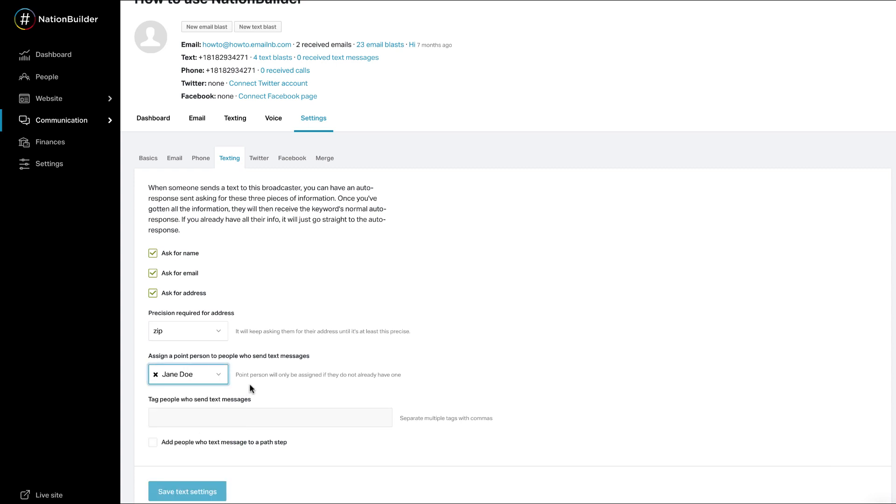
mouse_move(252, 389)
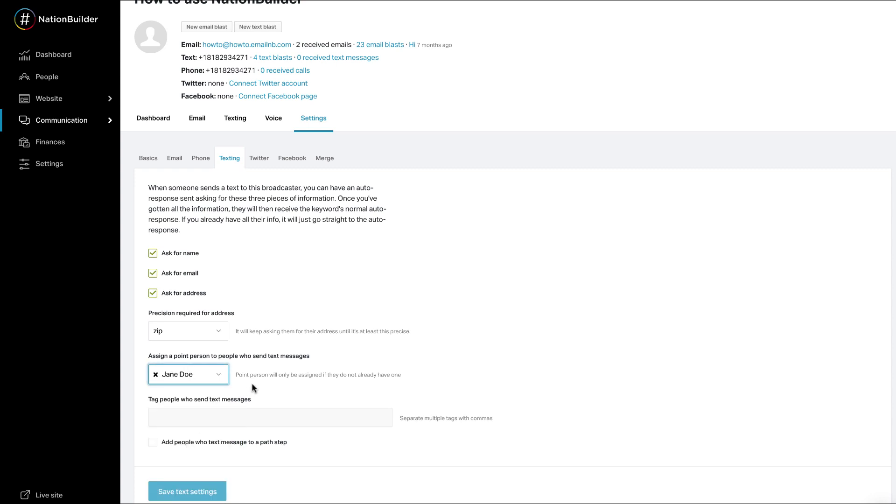
click(270, 417)
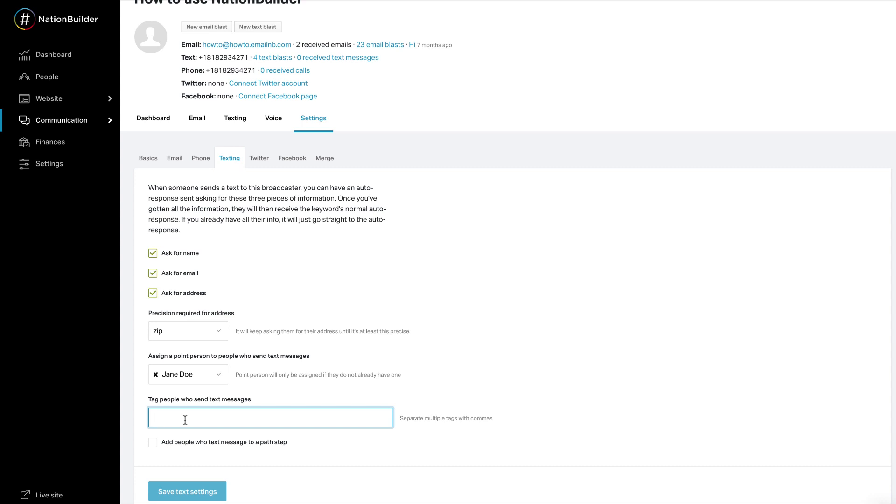
mouse_move(181, 438)
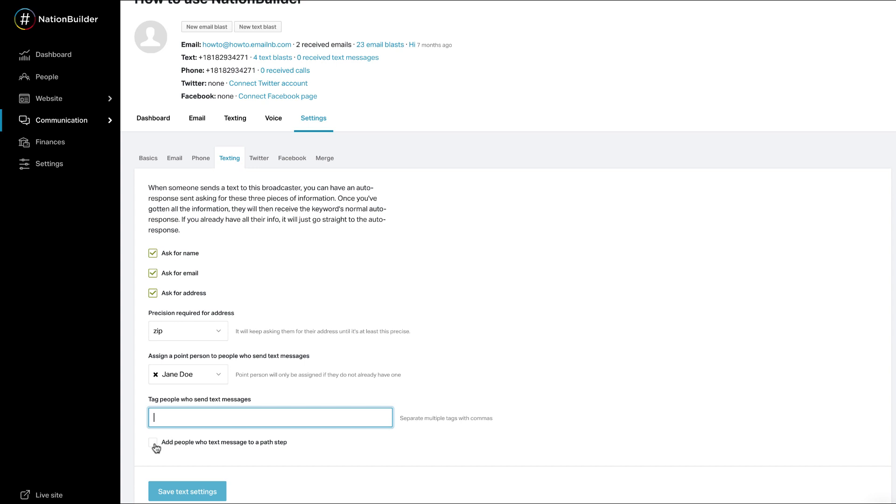
click(153, 447)
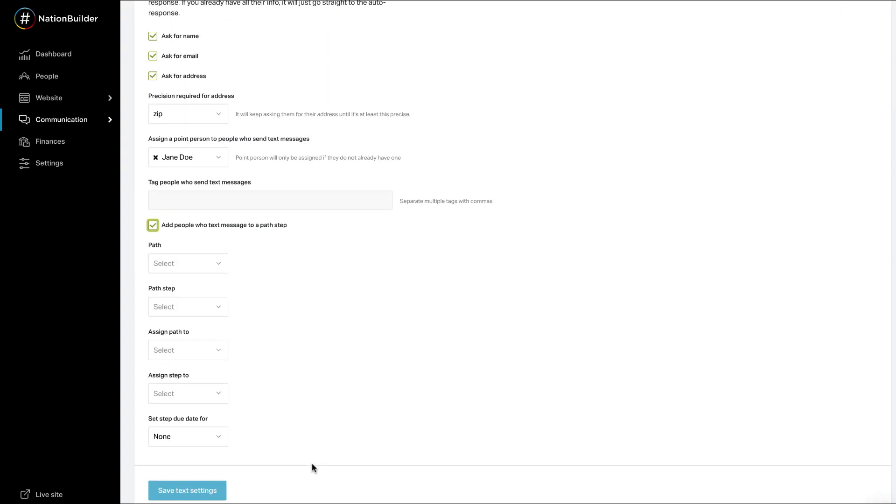
mouse_move(223, 270)
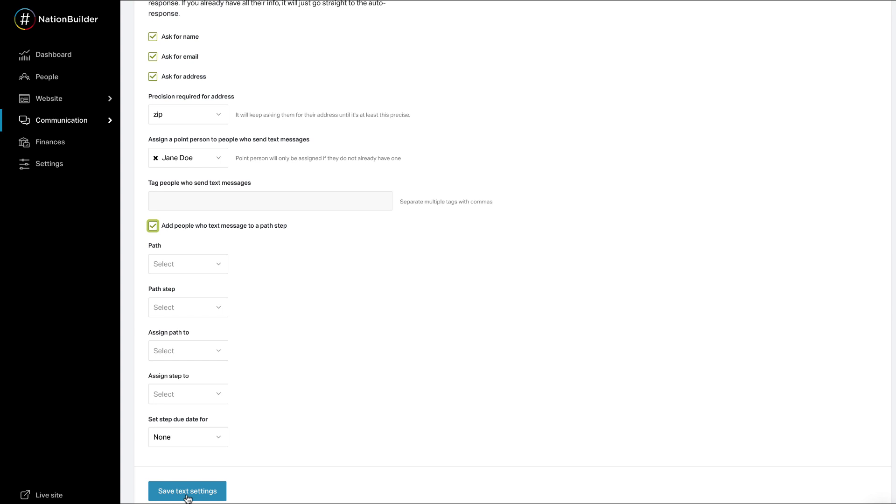
Save the broadcaster's texting settings
click(187, 492)
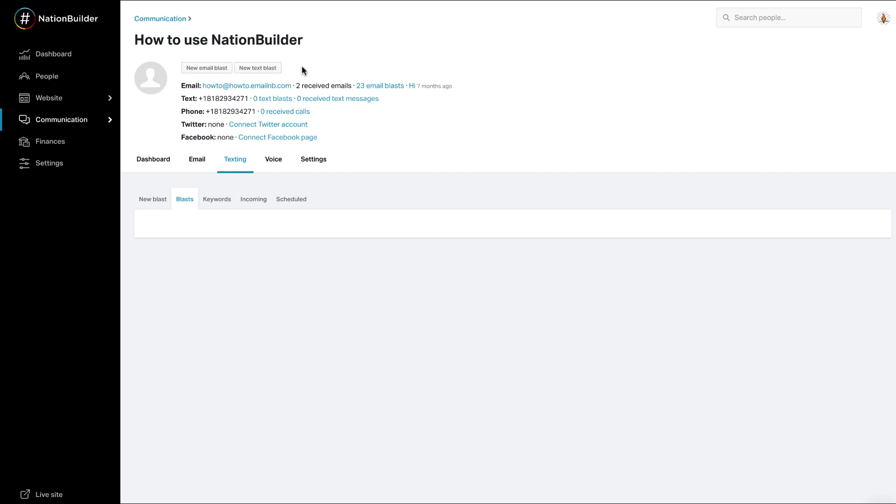
mouse_move(304, 69)
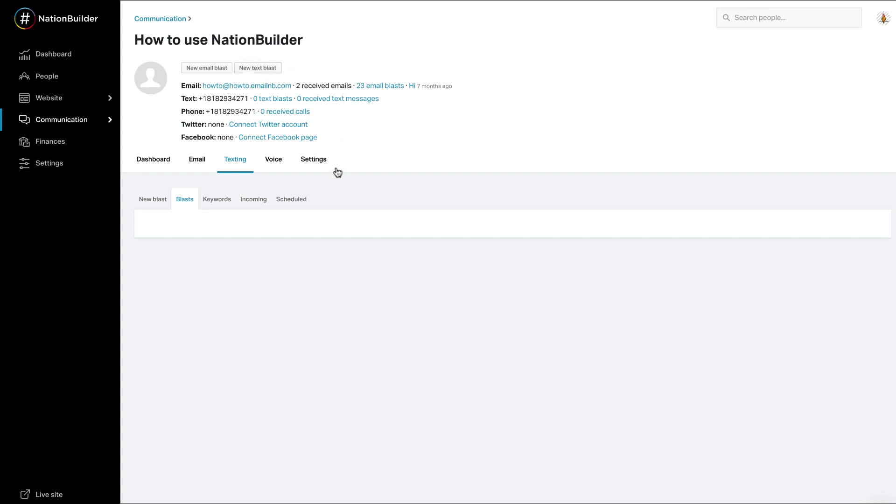
mouse_move(235, 166)
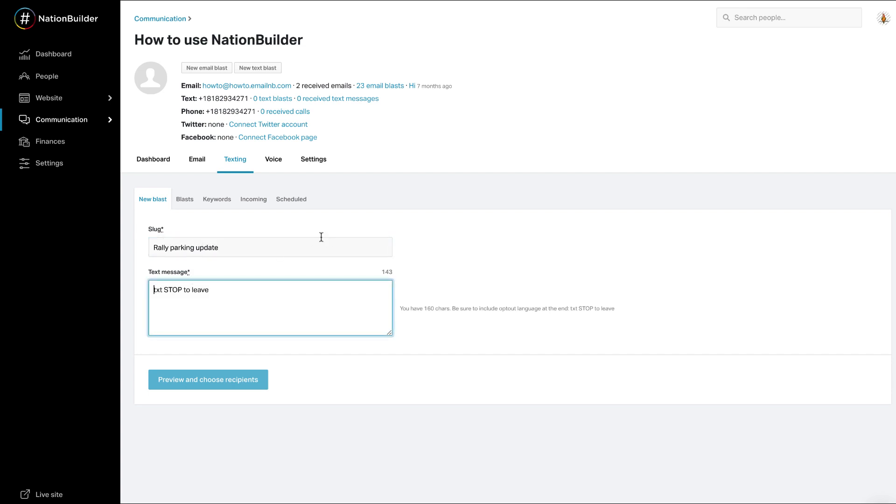
Enter the blast message 'Parking update: Please park at...'
text(Parking update: Please park at...)
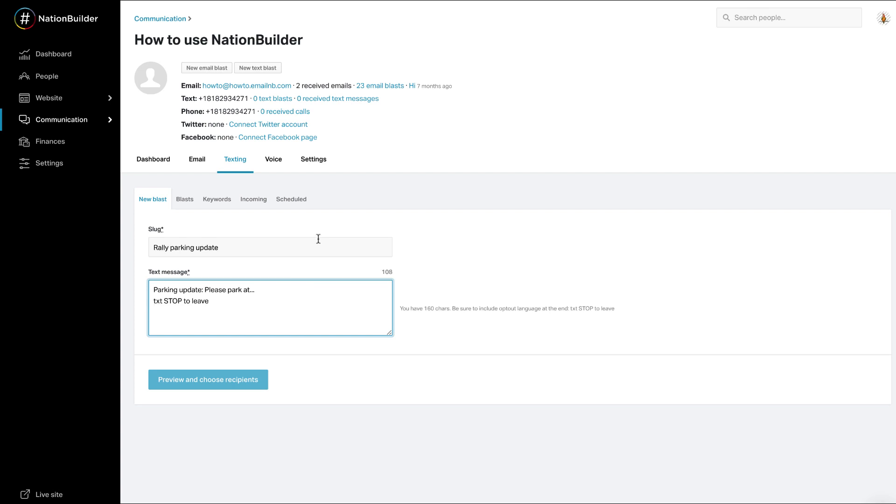
mouse_move(233, 320)
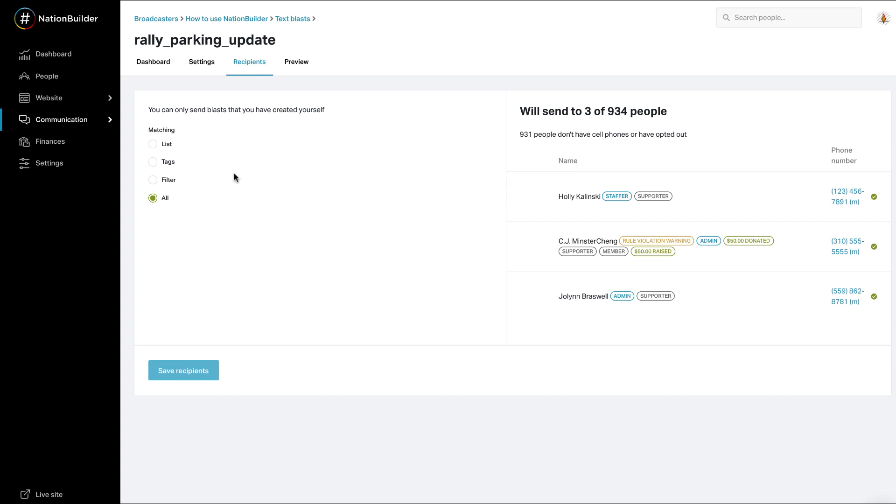
mouse_move(173, 166)
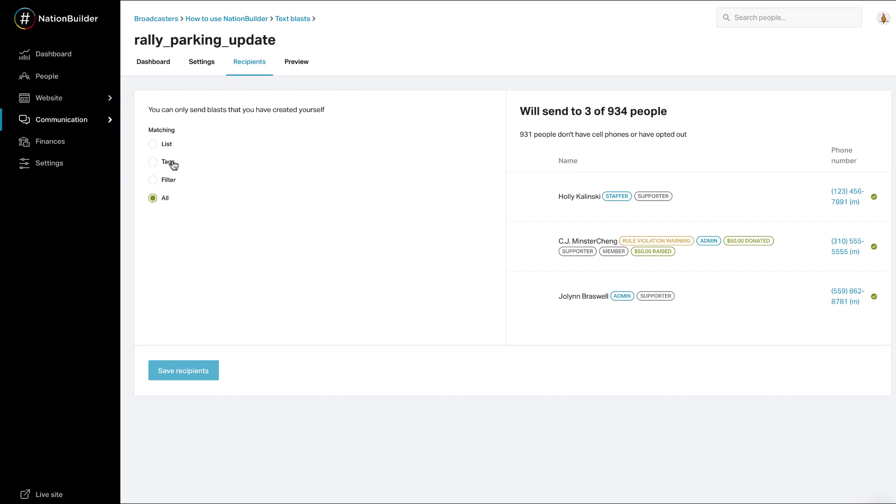
mouse_move(180, 355)
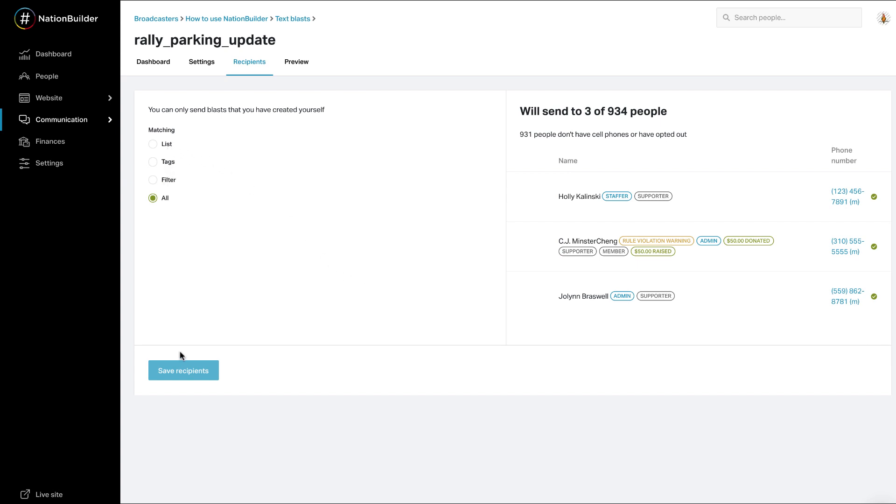
Save 'All' as the blast's recipients and view its preview
click(183, 370)
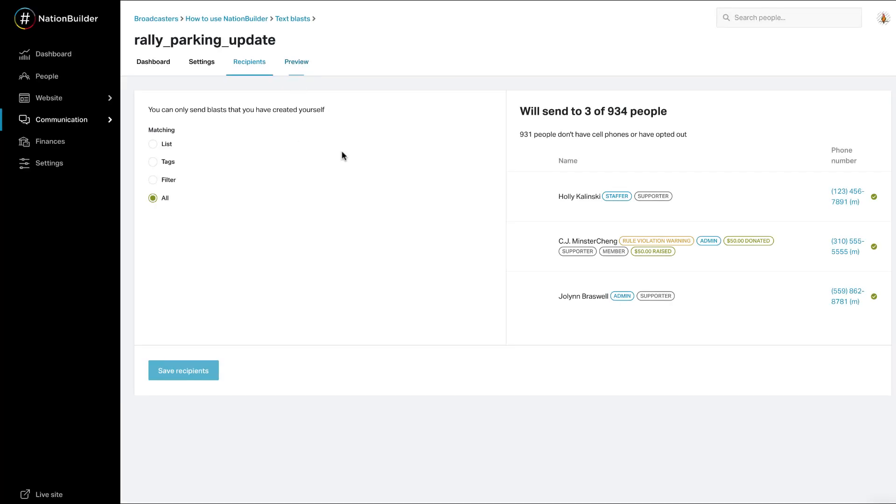
click(296, 62)
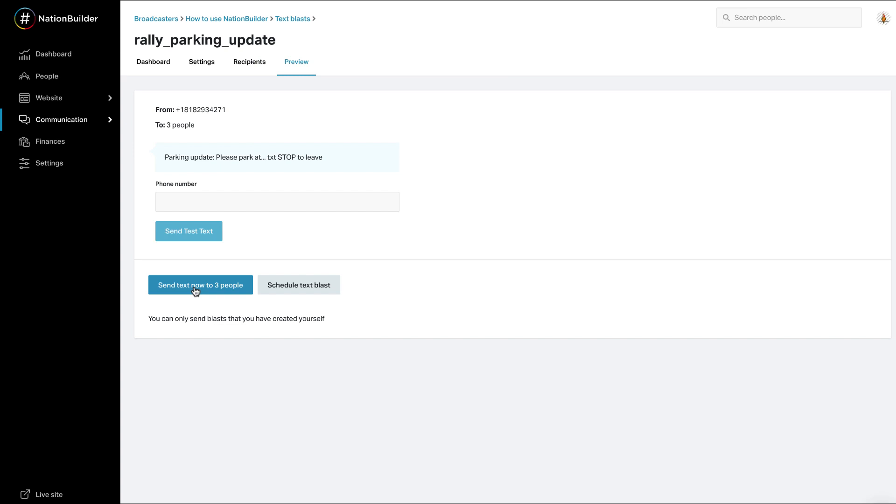
mouse_move(181, 201)
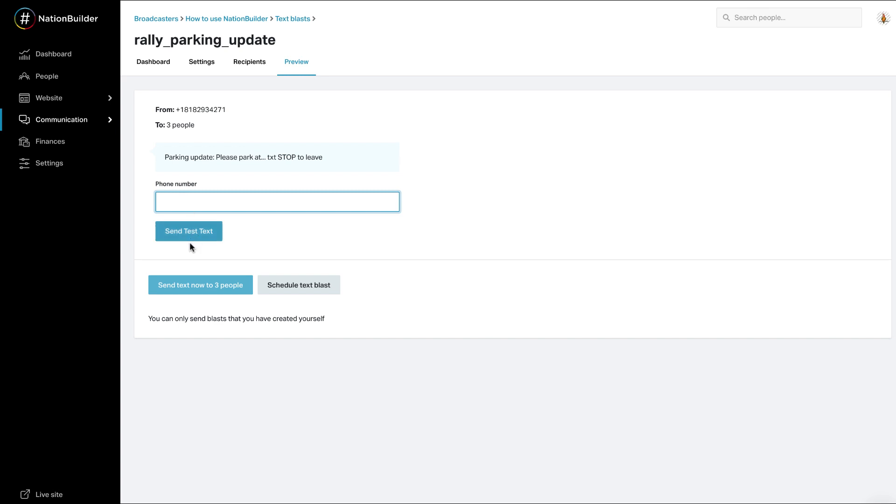
mouse_move(292, 249)
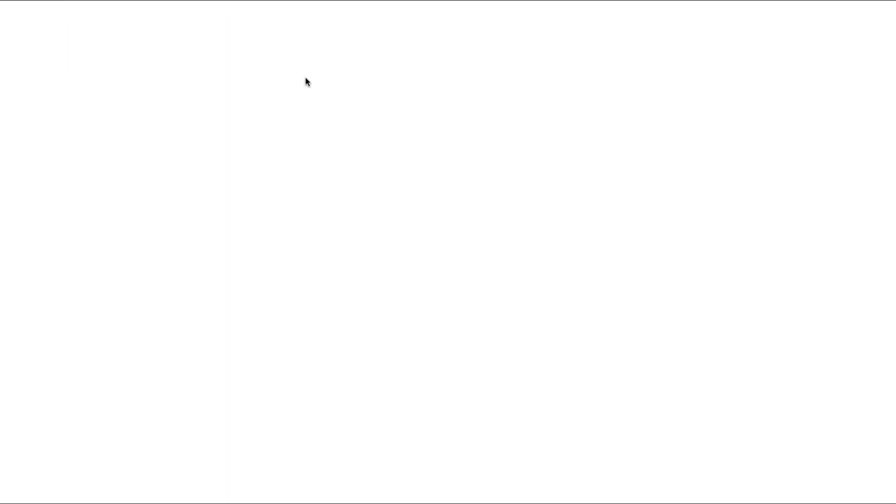
mouse_move(244, 180)
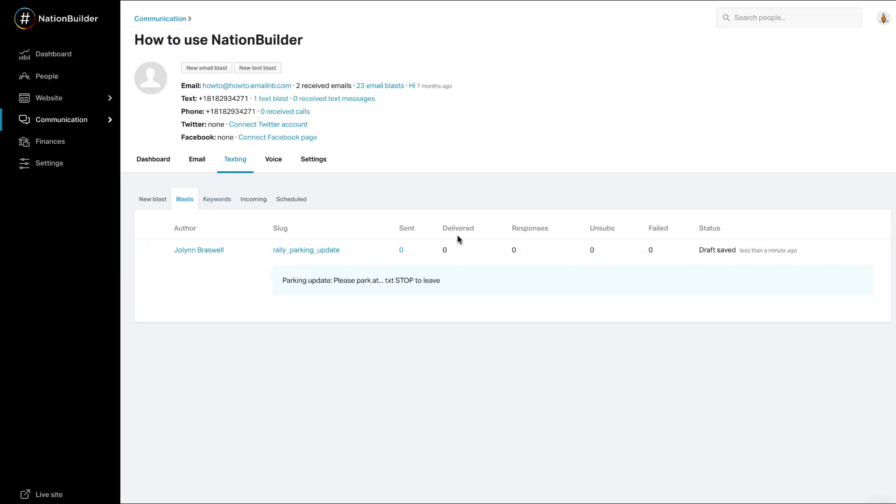
mouse_move(366, 263)
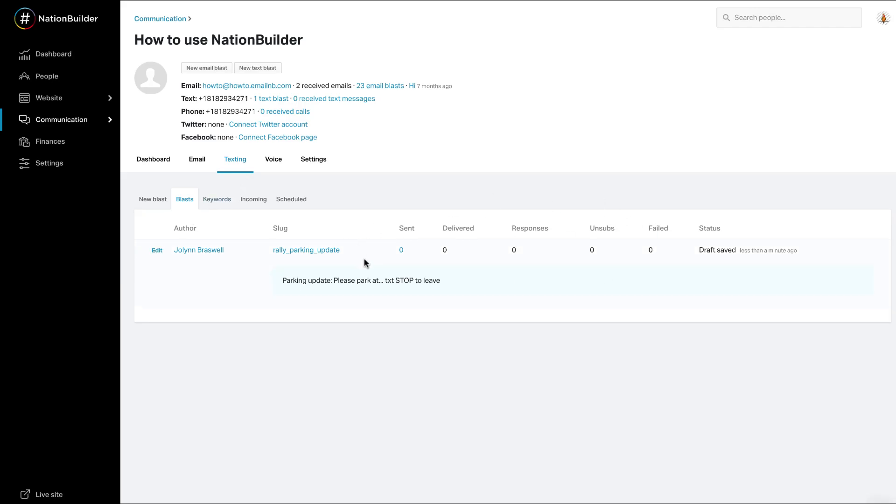
mouse_move(647, 275)
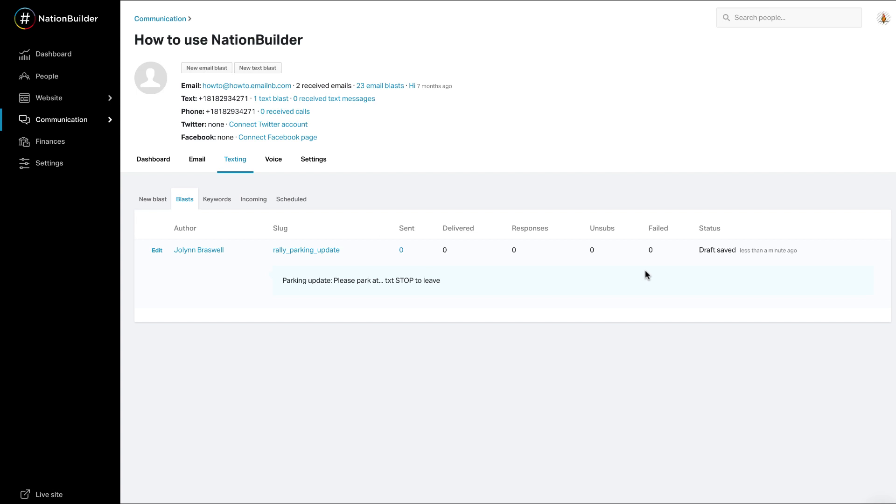
mouse_move(647, 260)
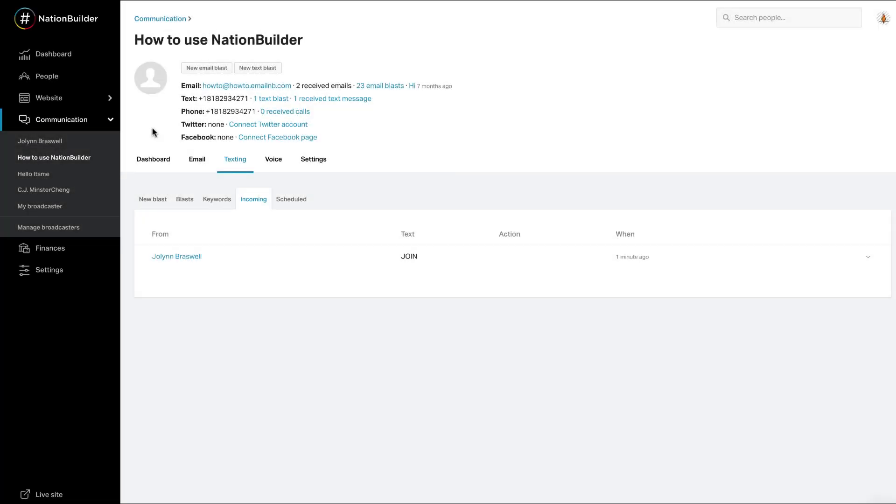
mouse_move(138, 134)
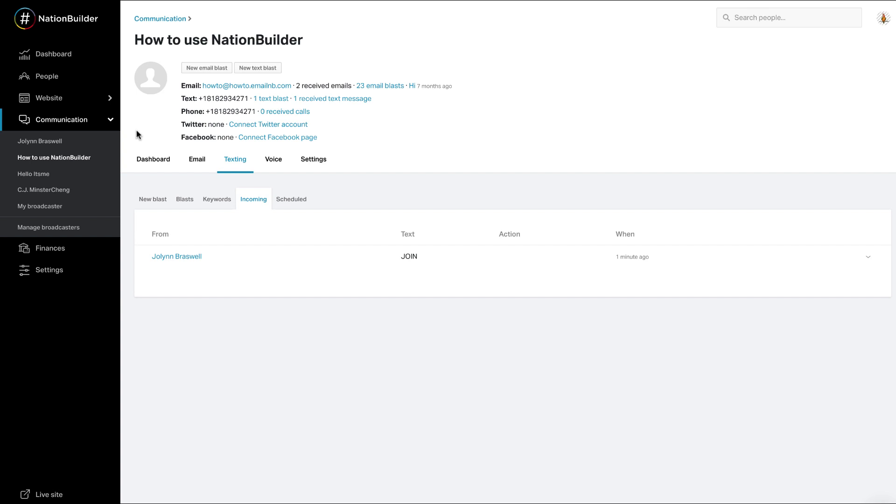
mouse_move(235, 163)
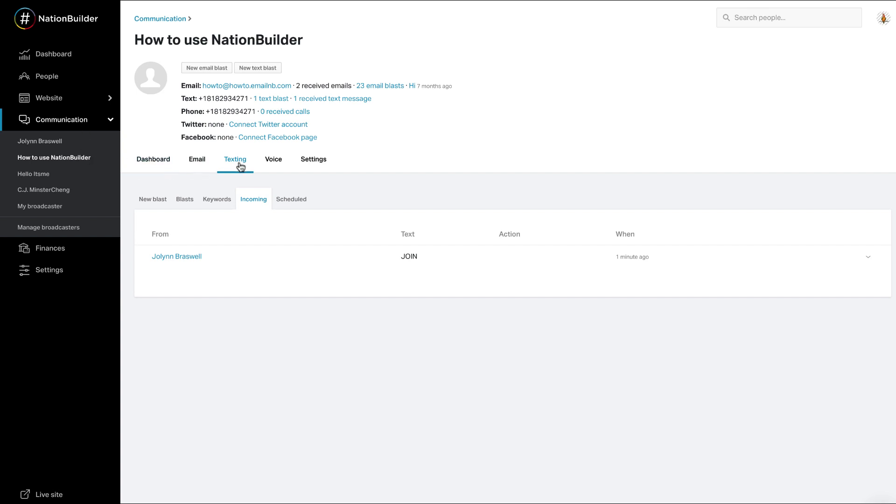